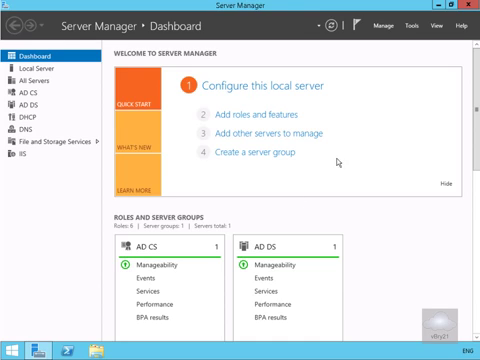
mouse_move(412, 28)
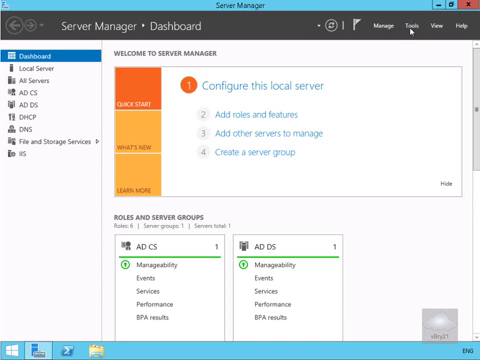
Launch Active Directory Users and Computers from the Server Manager Tools menu
left_click(408, 24)
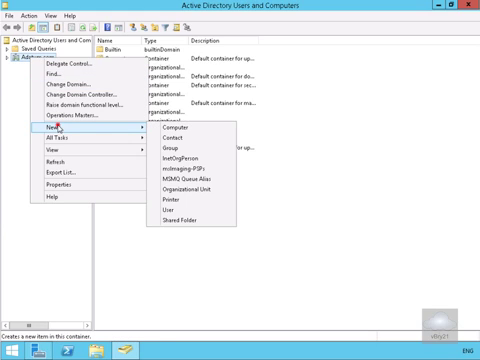
mouse_move(184, 188)
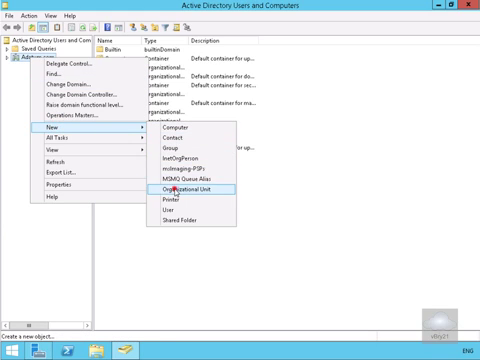
Create an organizational unit named 'DA_Clients OU' directly under the domain
left_click(190, 188)
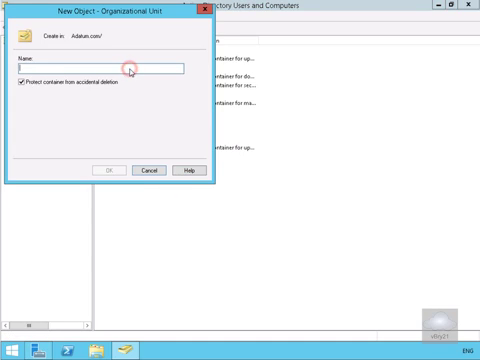
type("DA_Clients OU")
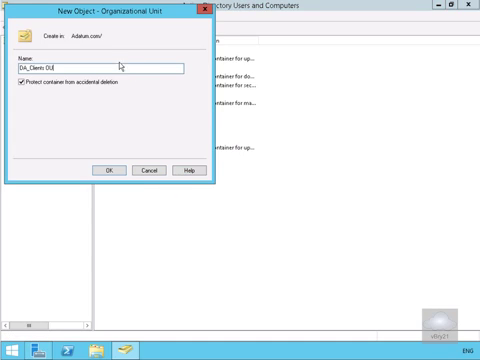
mouse_move(126, 160)
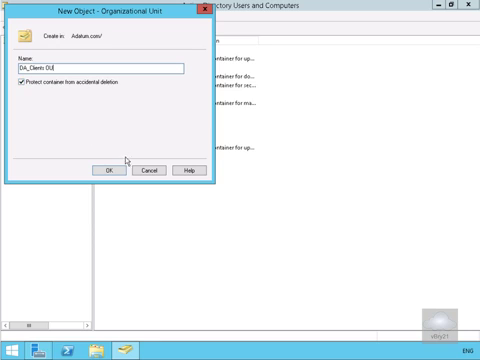
left_click(108, 168)
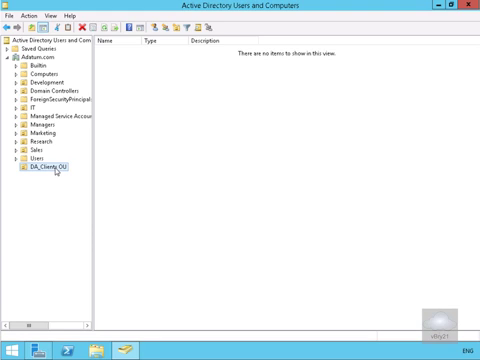
Create a global security group named 'DA_Clients' inside the DA_Clients OU
right_click(50, 168)
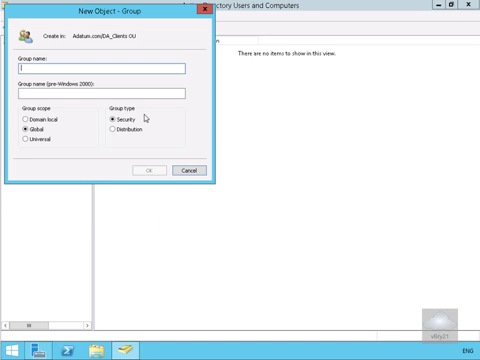
type("DA_Clients")
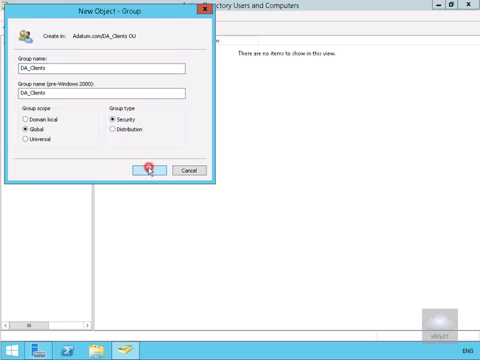
left_click(144, 168)
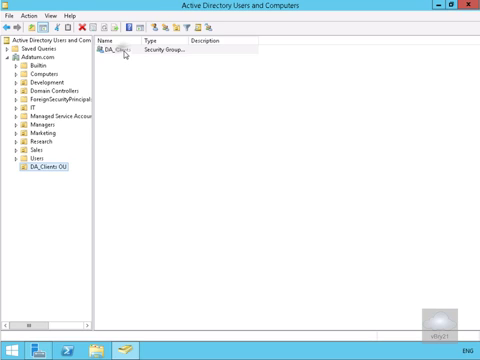
Add the computer LON-CL1 to the DA_Clients group's Members list and save
right_click(120, 48)
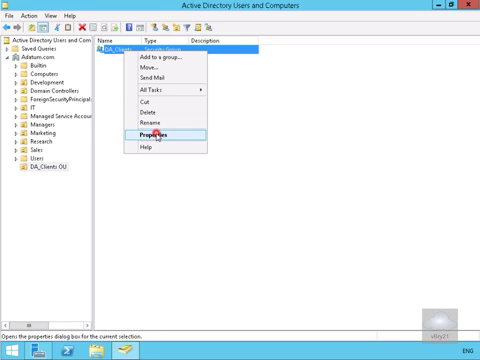
left_click(144, 130)
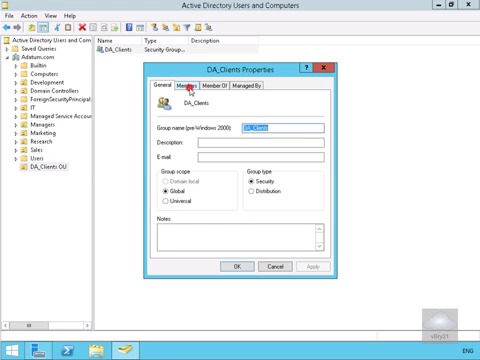
left_click(180, 90)
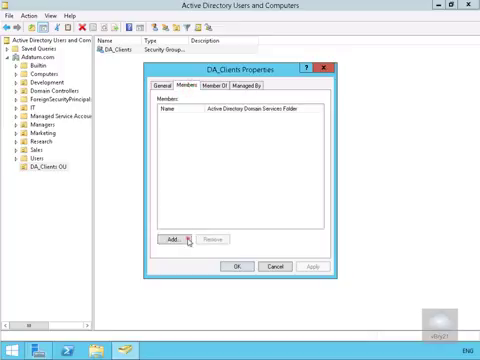
left_click(170, 240)
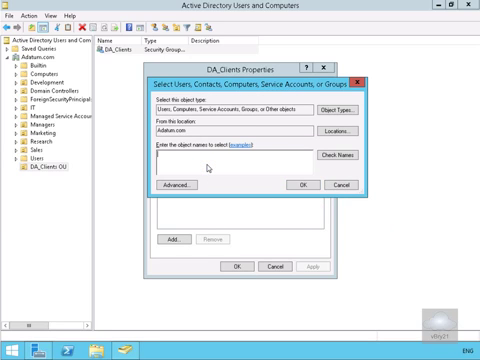
type("LON-C")
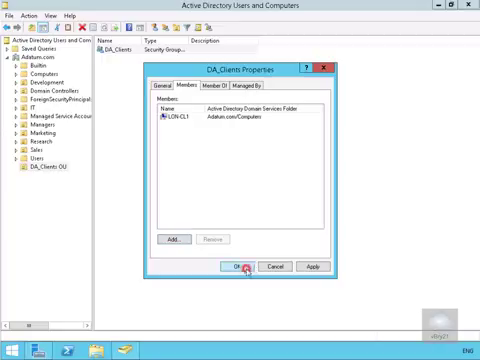
left_click(240, 268)
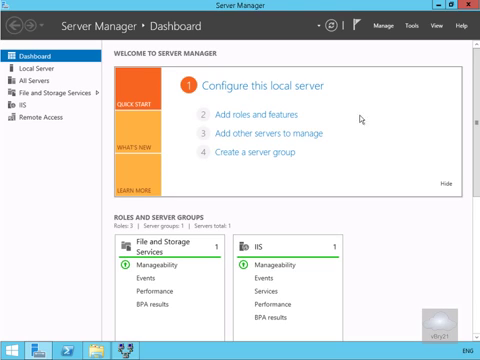
Show the Server Manager Tools list to reach Remote Access Management
left_click(402, 24)
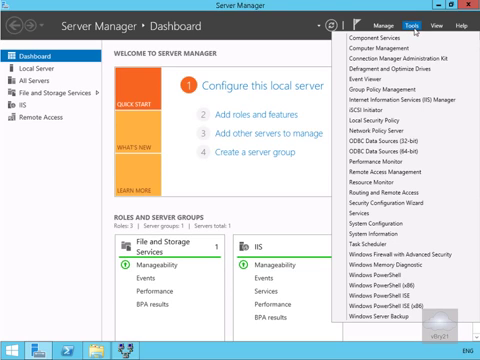
mouse_move(400, 176)
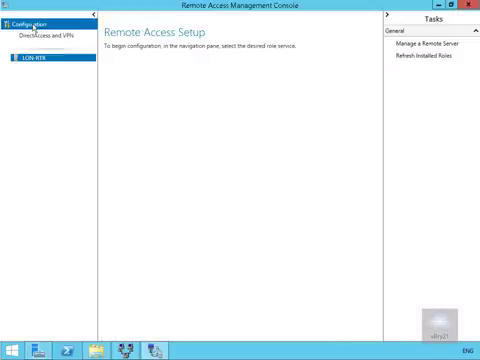
mouse_move(250, 122)
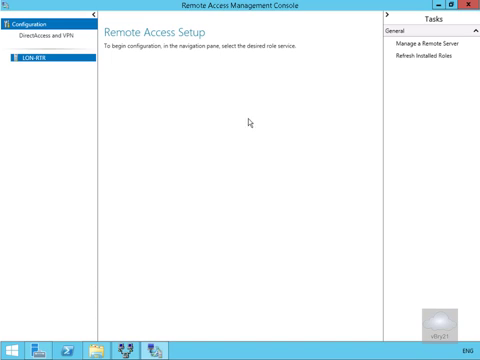
mouse_move(40, 40)
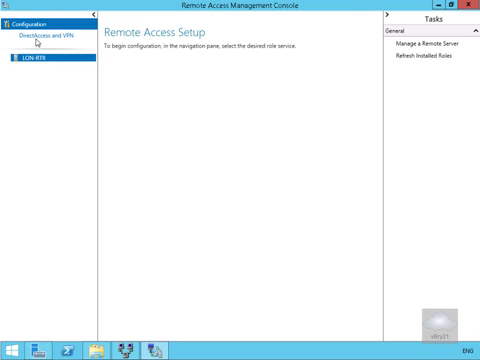
Select DirectAccess and VPN to begin the Configure Remote Access wizard
left_click(40, 36)
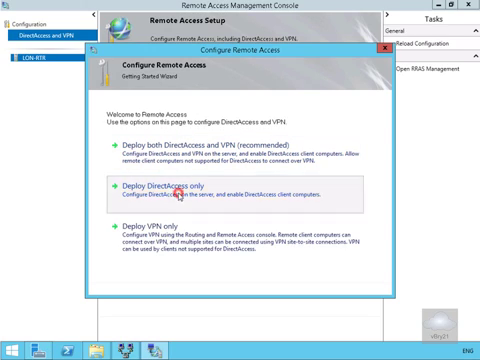
Deploy DirectAccess only with Edge topology and public name 131.107.0.10
left_click(164, 186)
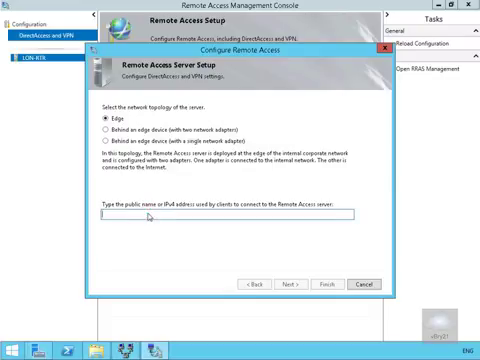
type("131.107.0.10")
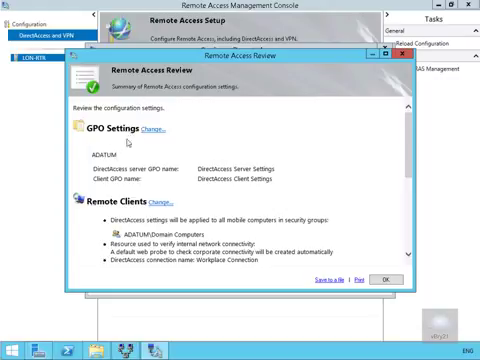
mouse_move(144, 176)
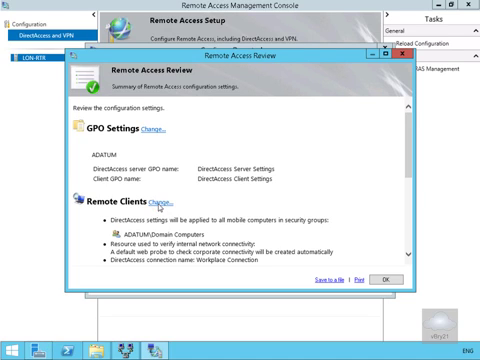
Choose to change the Remote Clients settings from the review page
left_click(164, 194)
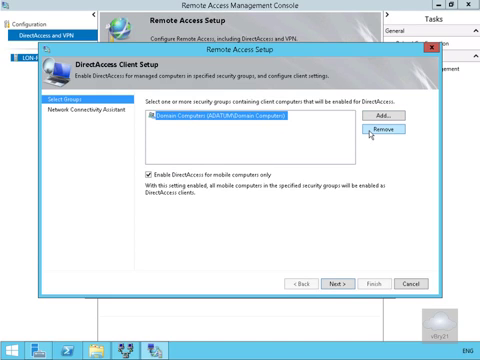
Replace Domain Computers with the DA_Clients group as the DirectAccess client group
left_click(380, 132)
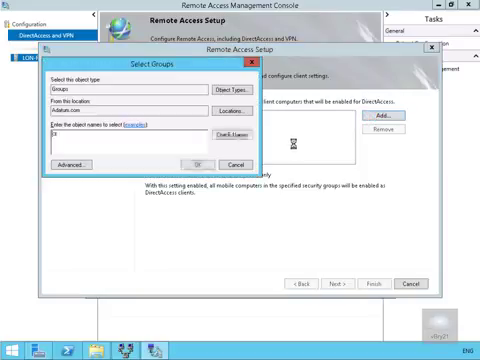
type("DA")
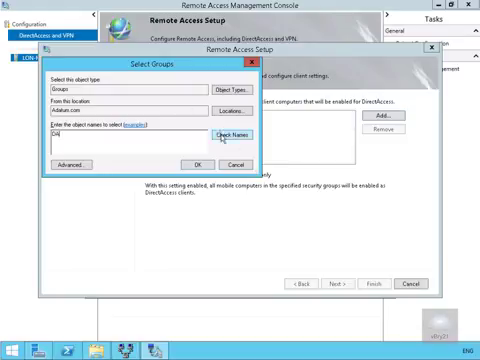
left_click(220, 134)
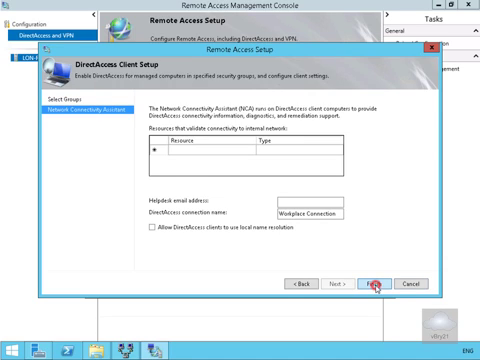
Finish the wizard, apply the settings and close the successful configuration report
left_click(376, 284)
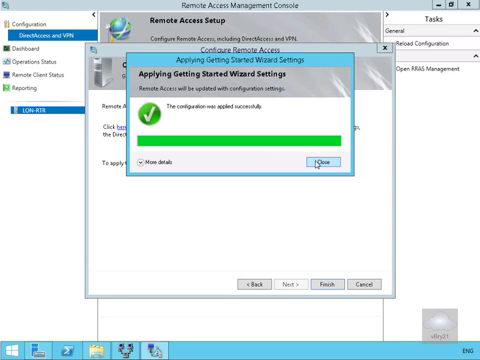
left_click(320, 160)
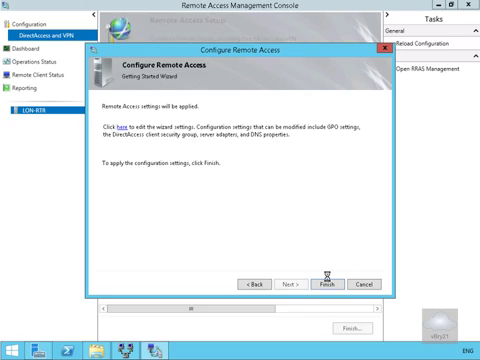
left_click(332, 284)
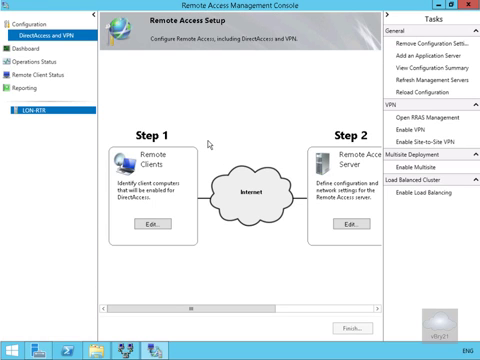